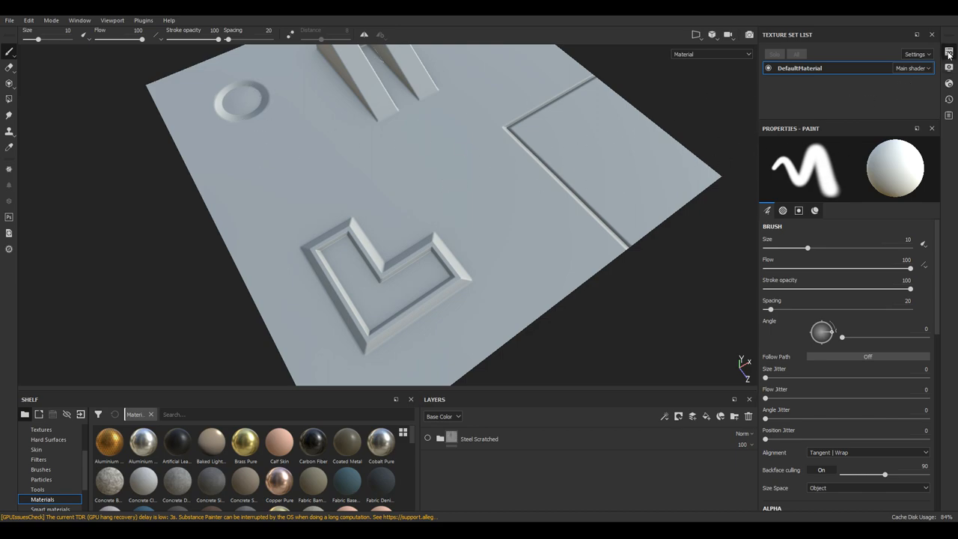
Step: Show the texture set's channels and baked mesh maps, then orbit to view the steel plane
left_click(949, 52)
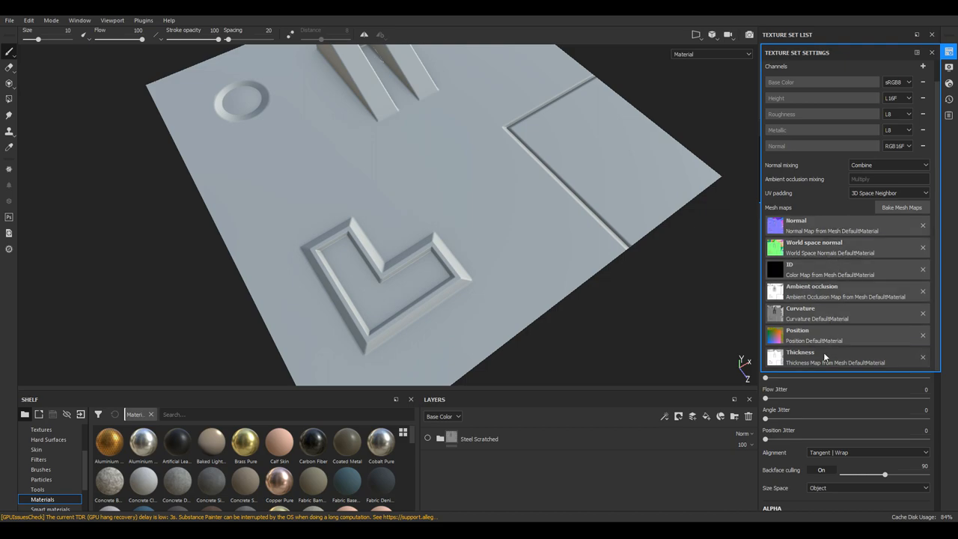
mouse_move(823, 357)
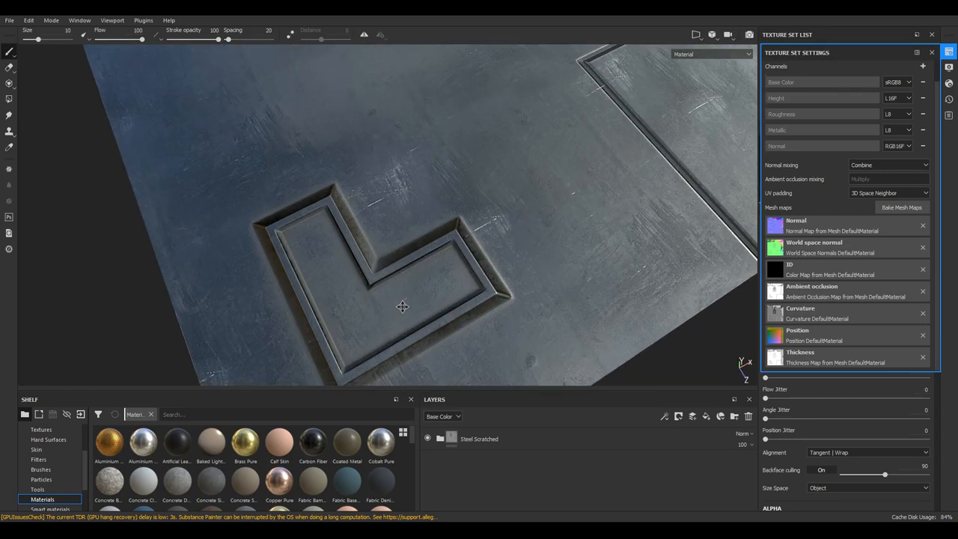
left_click_drag(402, 307, 500, 137)
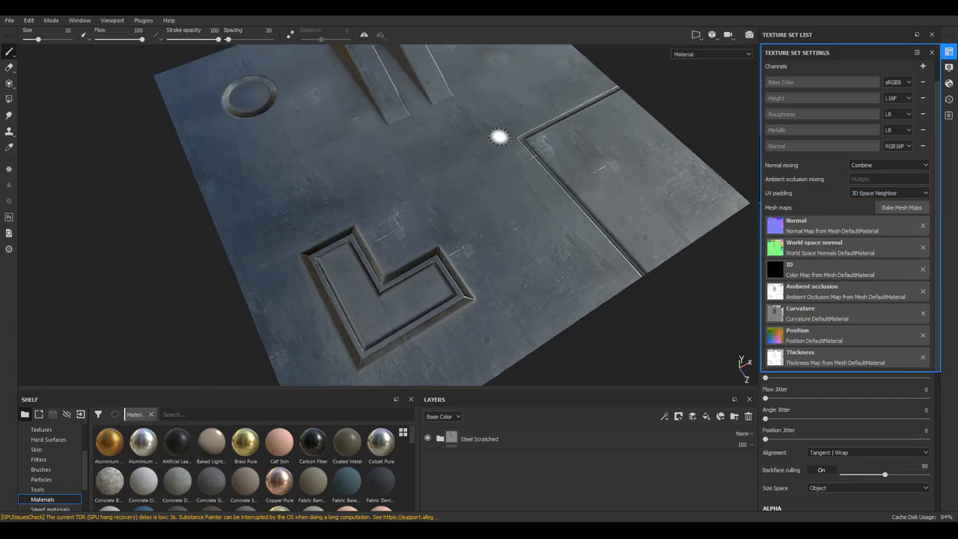
mouse_move(432, 217)
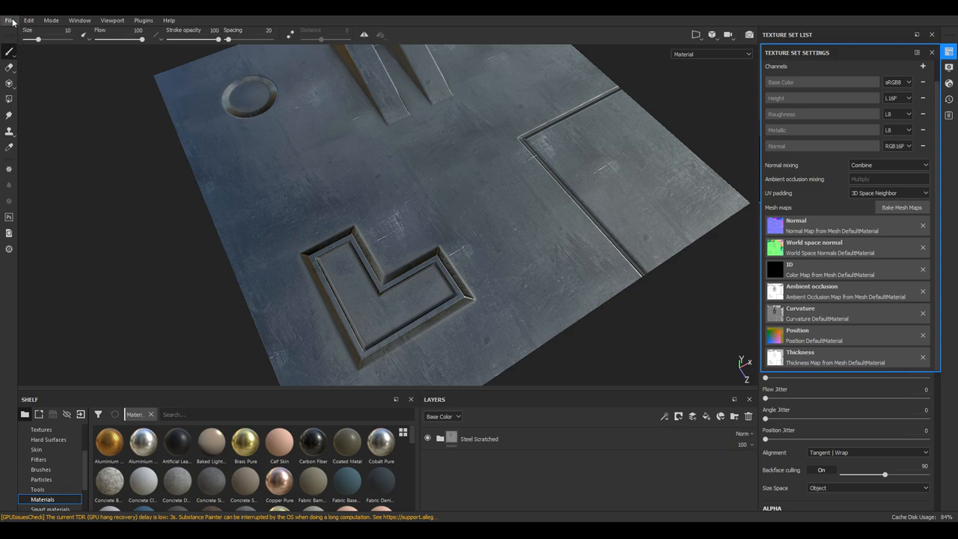
Step: Open Export Textures configuration with the PBR MetalRough_NMBaking preset and its output maps
left_click(10, 20)
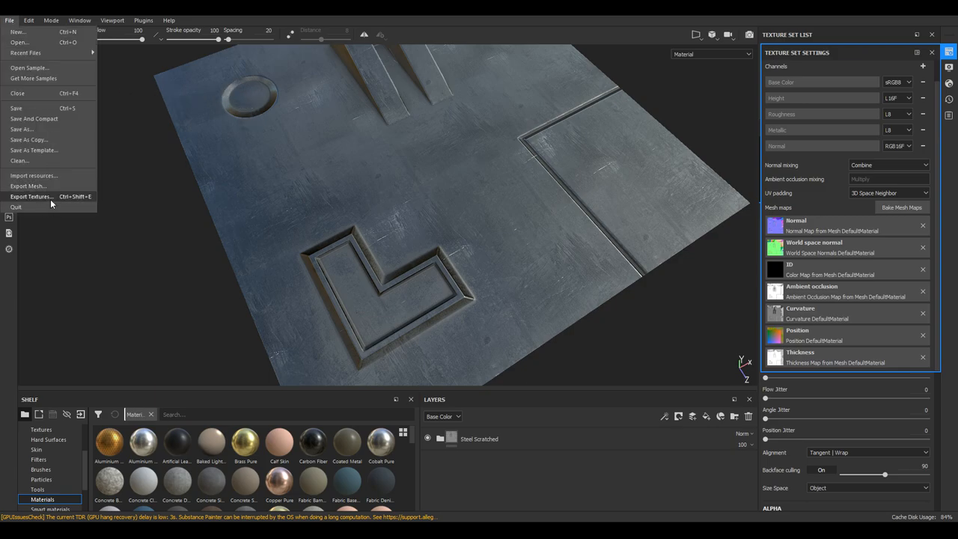
left_click(32, 196)
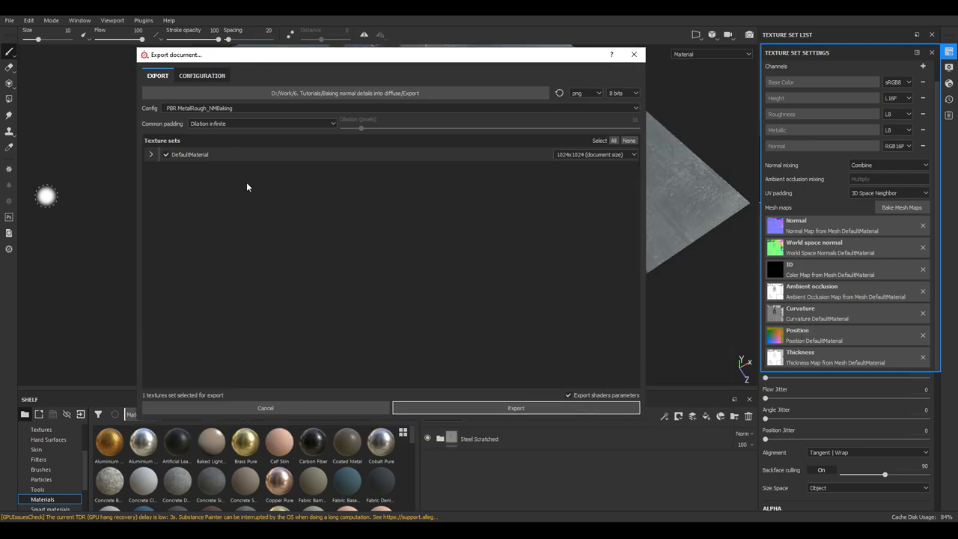
left_click(238, 87)
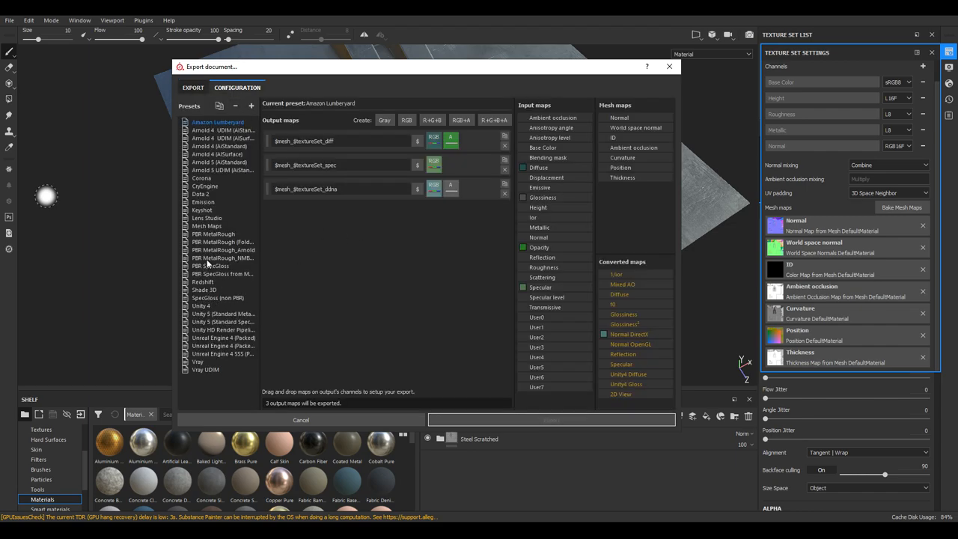
left_click(222, 257)
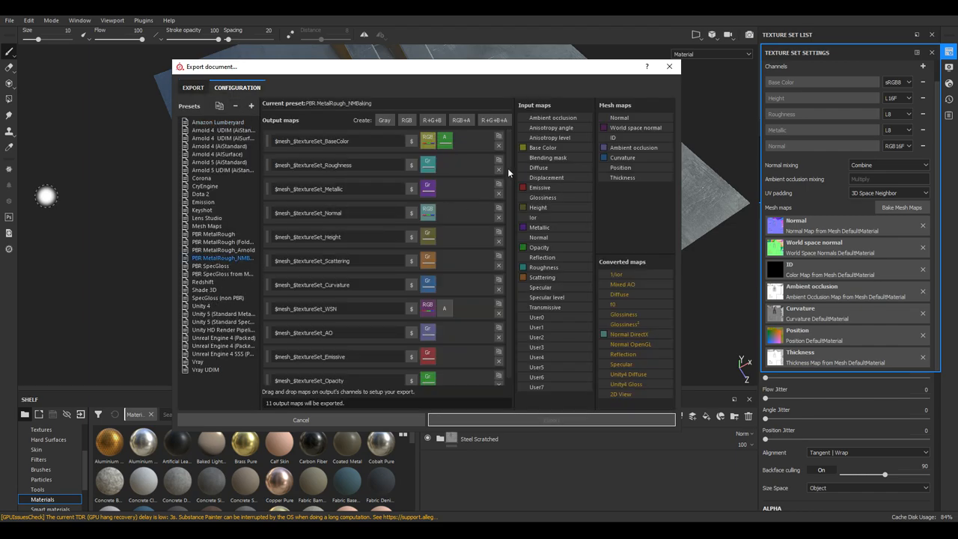
left_click(336, 284)
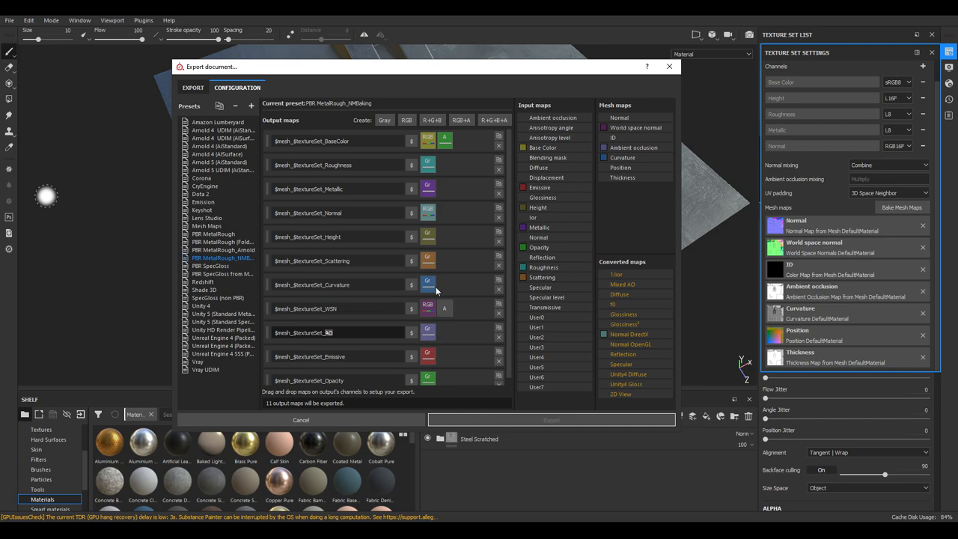
mouse_move(428, 283)
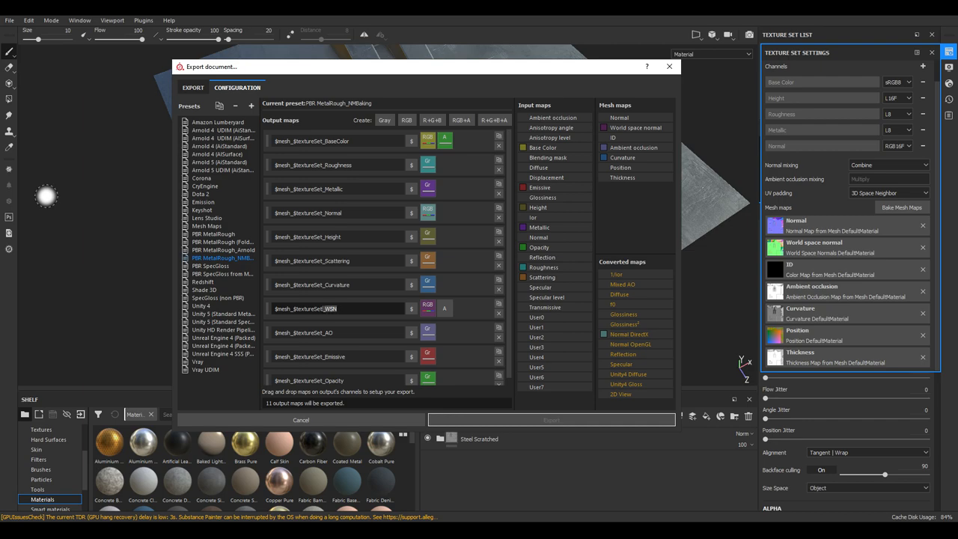
mouse_move(428, 308)
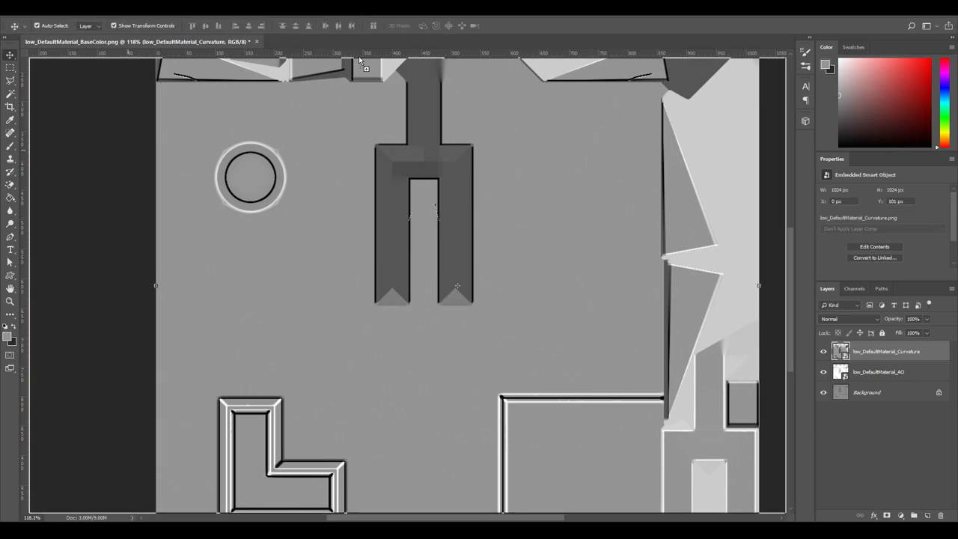
Step: Hide the Curvature layer and set the AO layer's blend mode to Multiply
left_click(333, 41)
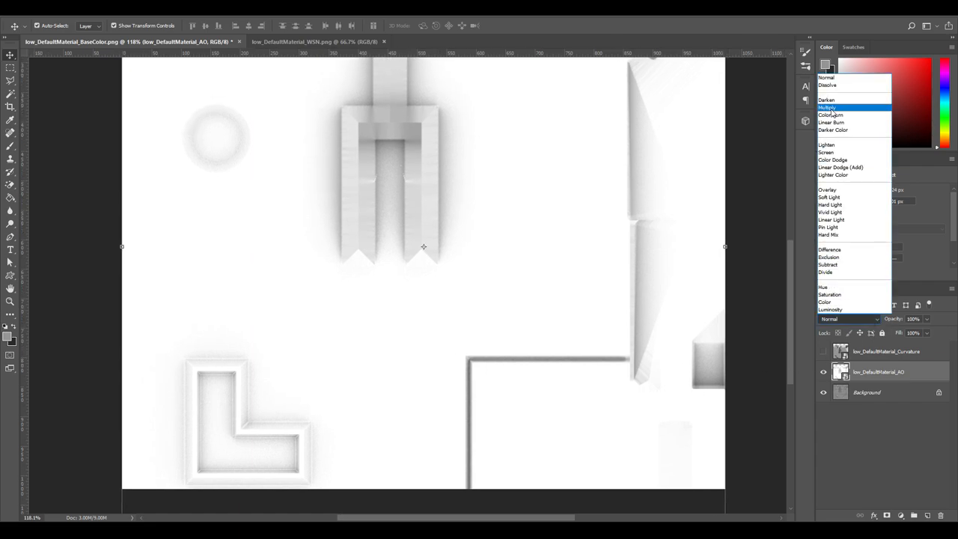
left_click(827, 107)
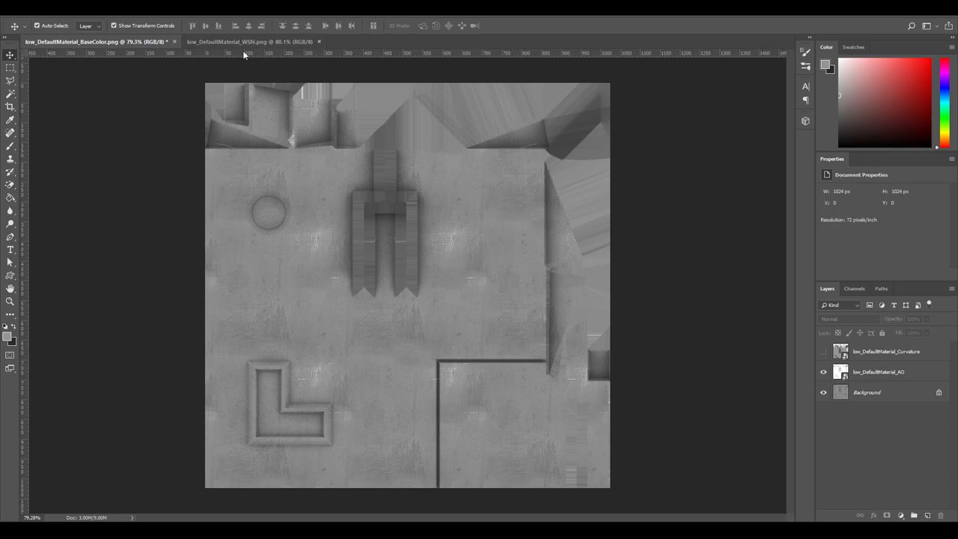
Step: Isolate the Green channel in the WSN map document
left_click(251, 41)
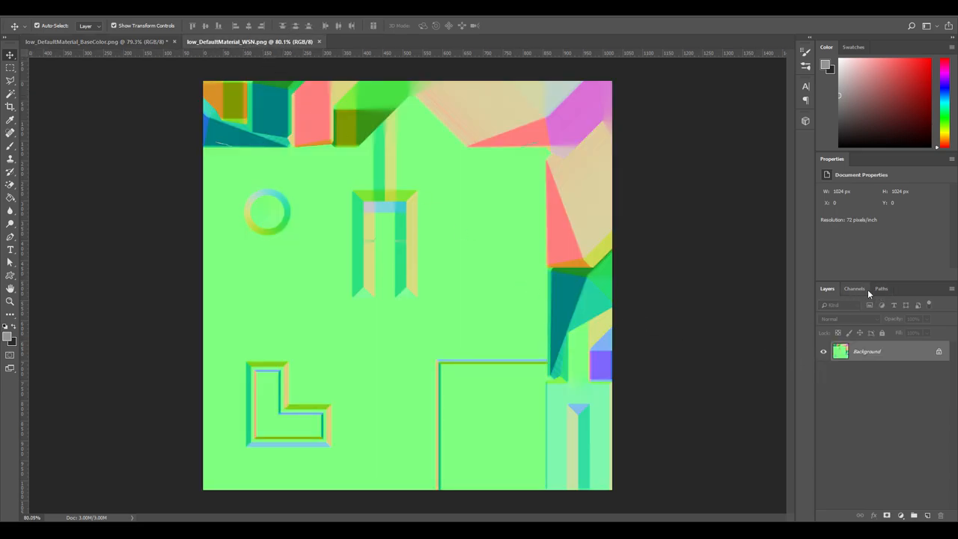
left_click(855, 288)
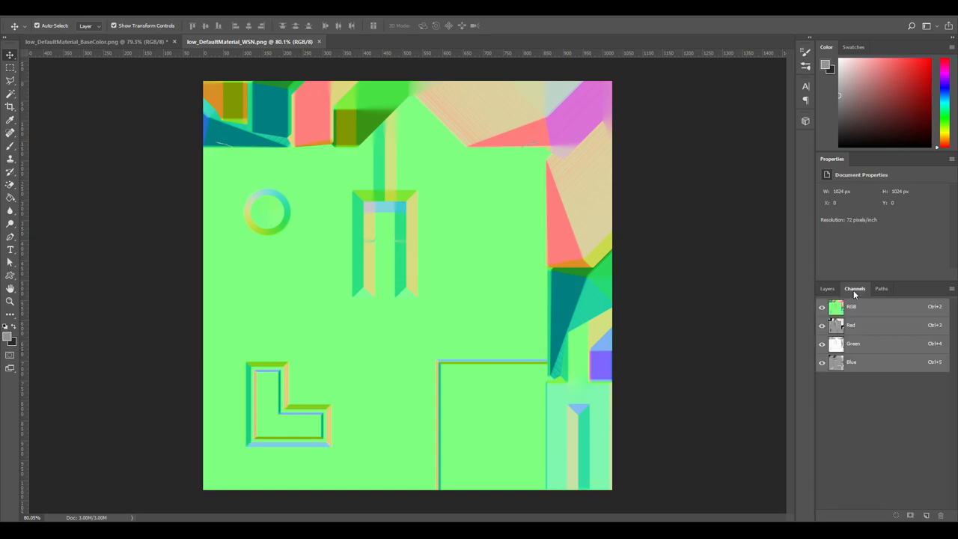
left_click(853, 343)
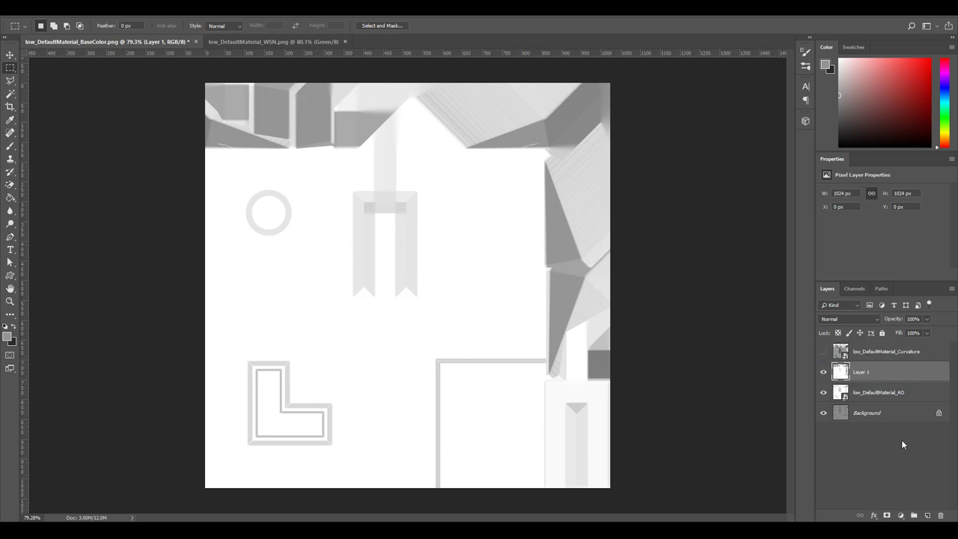
Step: Name the new layer 'WSN' and select it for blending changes
double_click(861, 372)
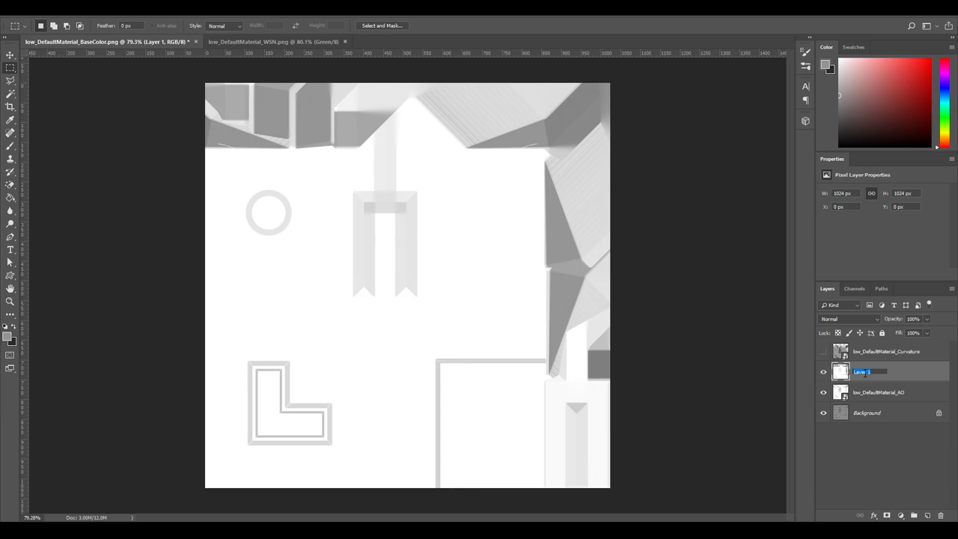
type("WSN")
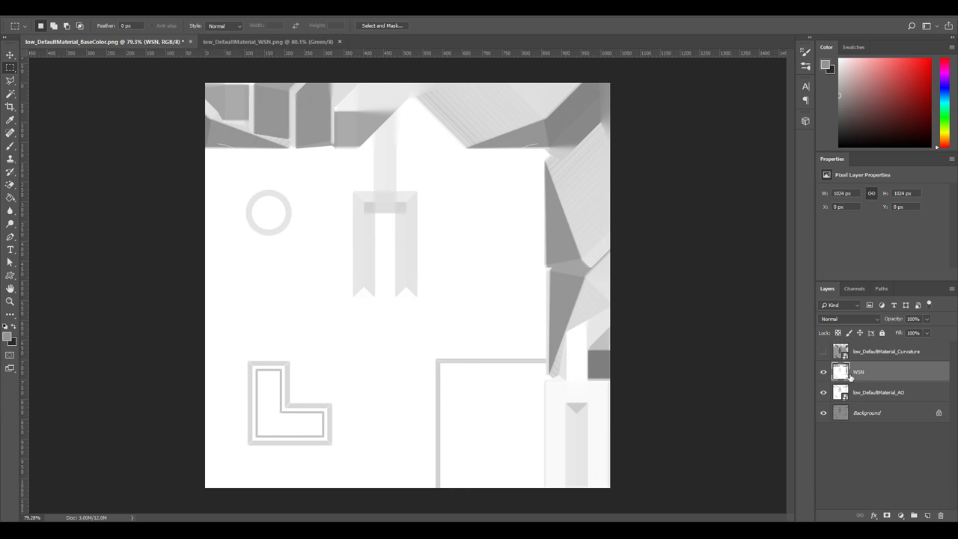
left_click(850, 319)
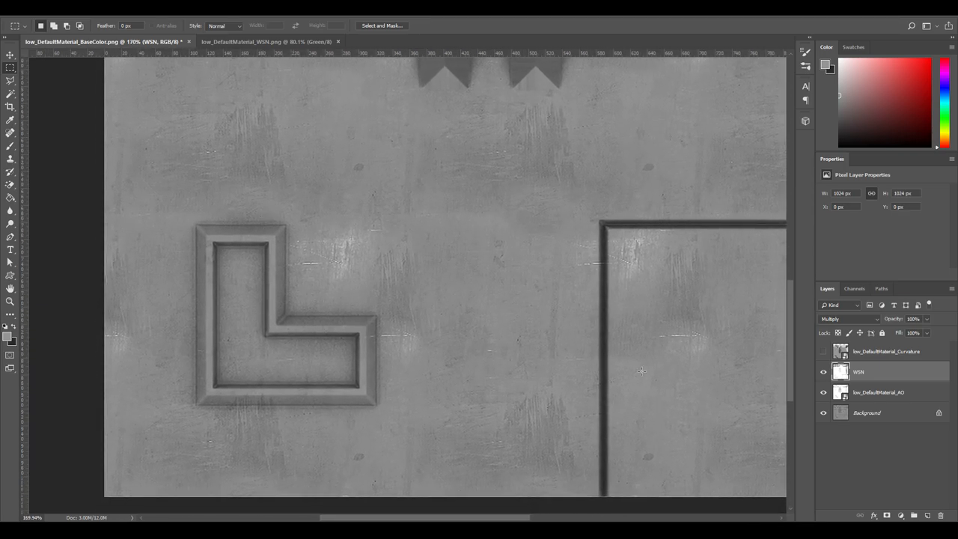
Step: Try Soft Light on the WSN layer, settle on Multiply, and reshow the curvature layer
left_click(824, 372)
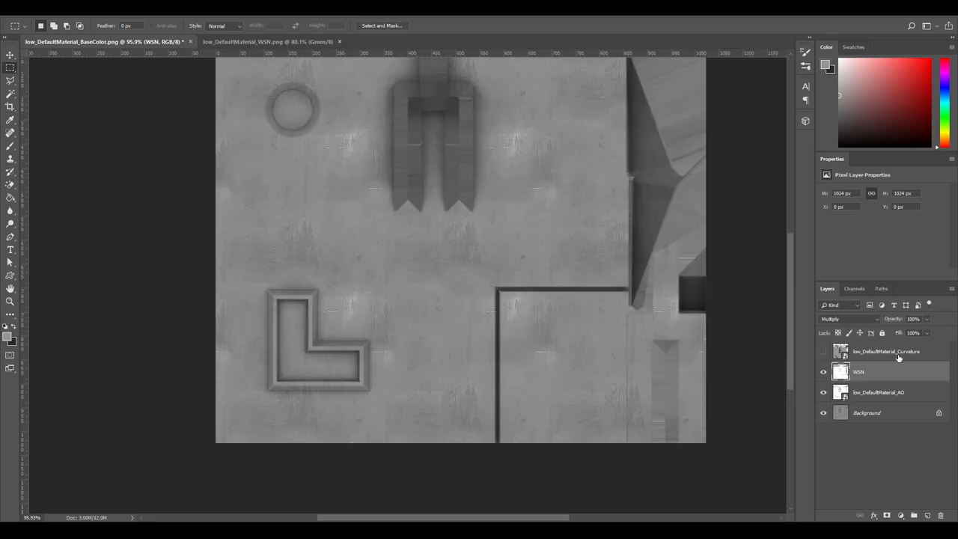
left_click(849, 319)
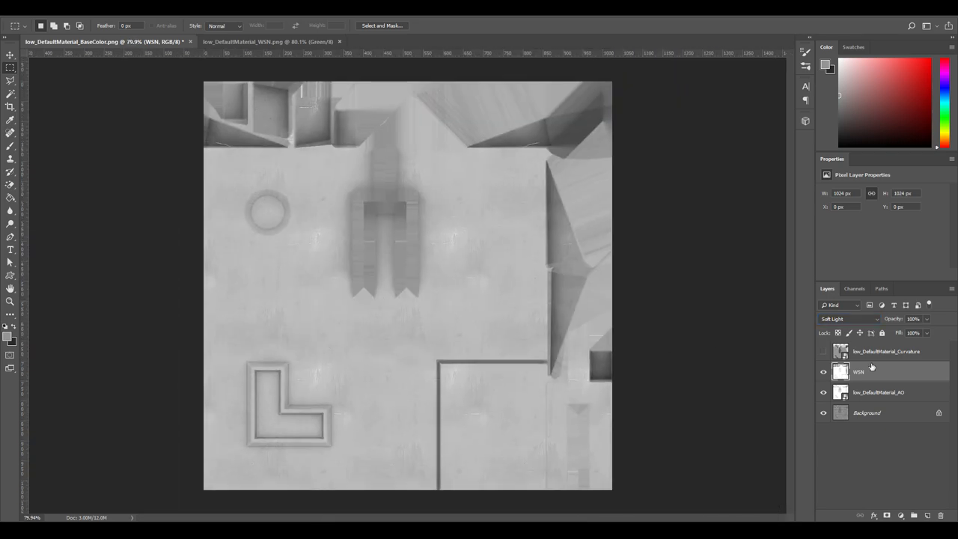
left_click(848, 319)
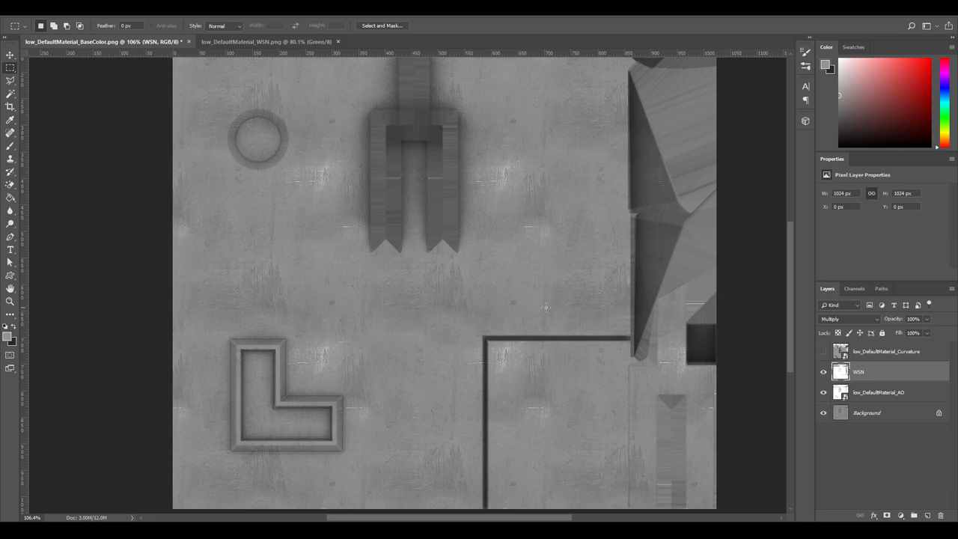
left_click(886, 351)
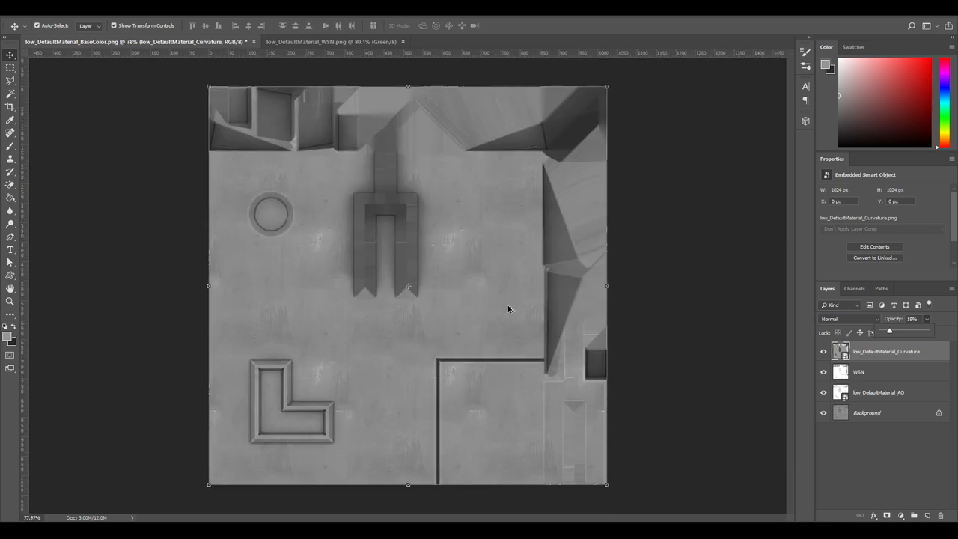
mouse_move(894, 336)
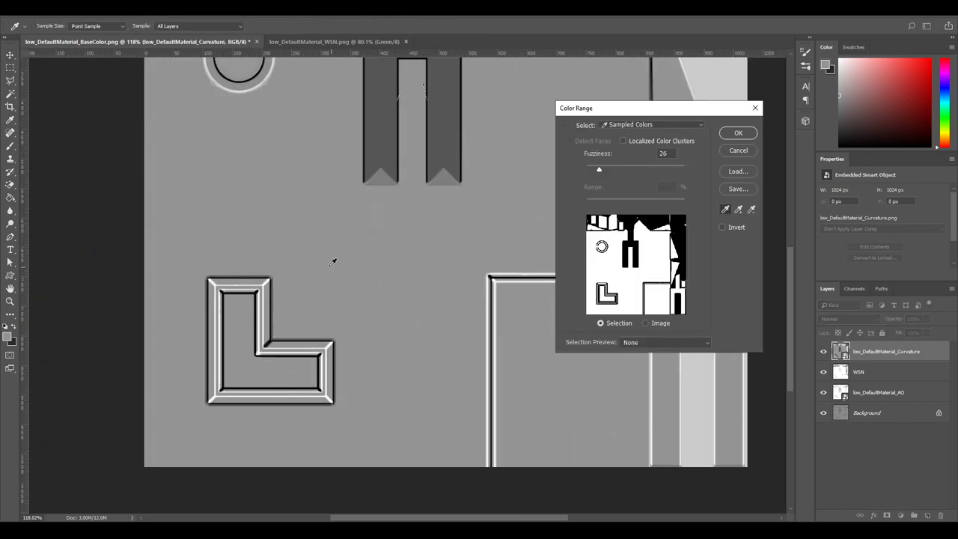
mouse_move(324, 272)
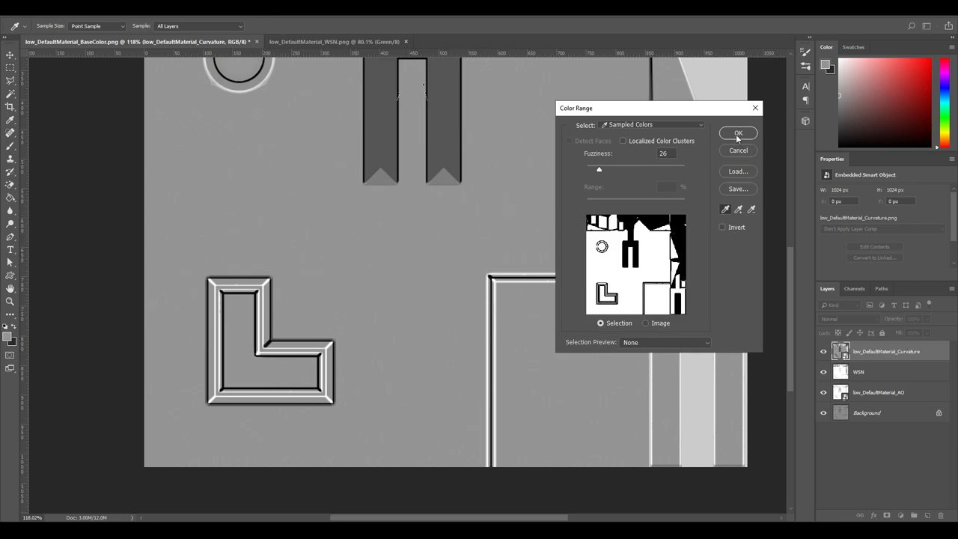
Step: Confirm a Color Range selection at fuzziness 20, then rasterize the curvature smart object
left_click_drag(598, 169, 589, 169)
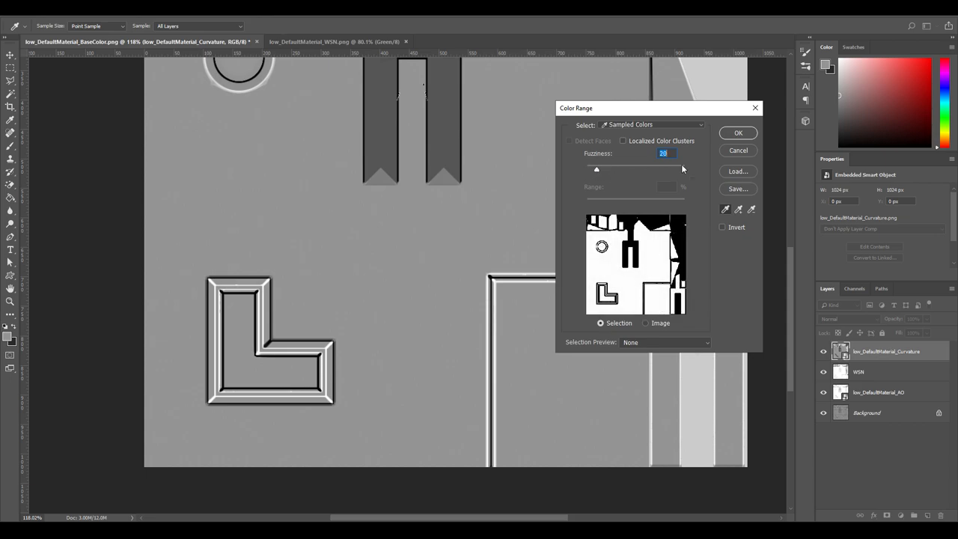
left_click(737, 132)
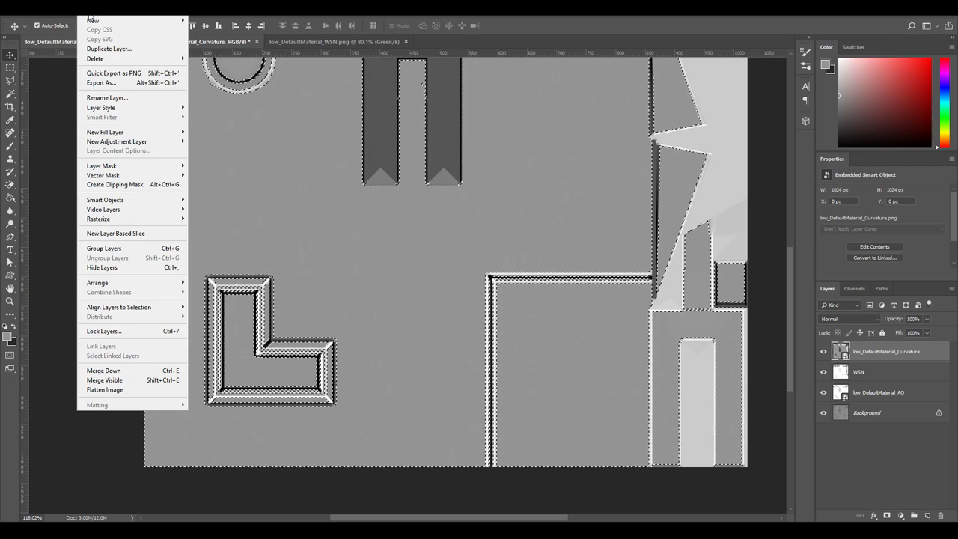
left_click(71, 21)
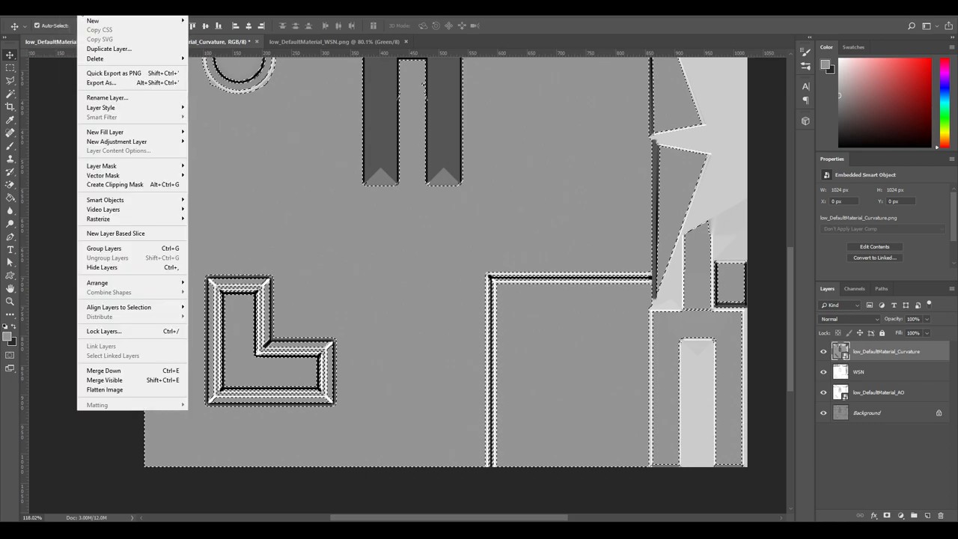
mouse_move(98, 218)
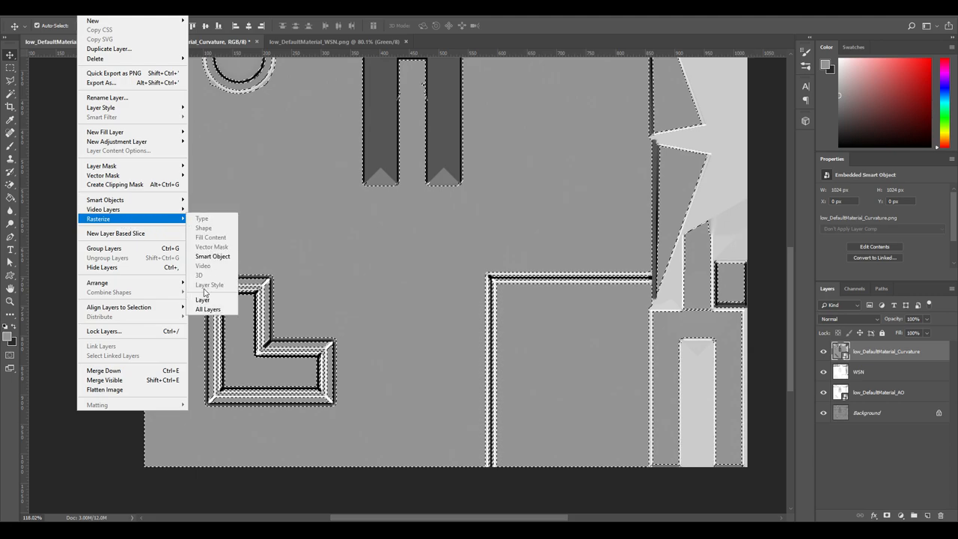
left_click(202, 300)
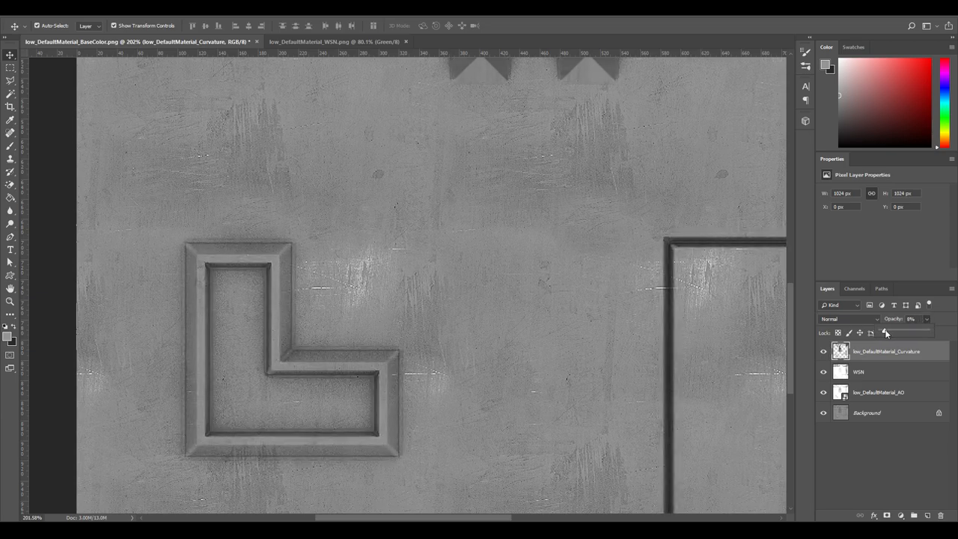
Step: Adjust the Curvature layer opacity back and forth, settling at 22%
left_click_drag(885, 332, 895, 332)
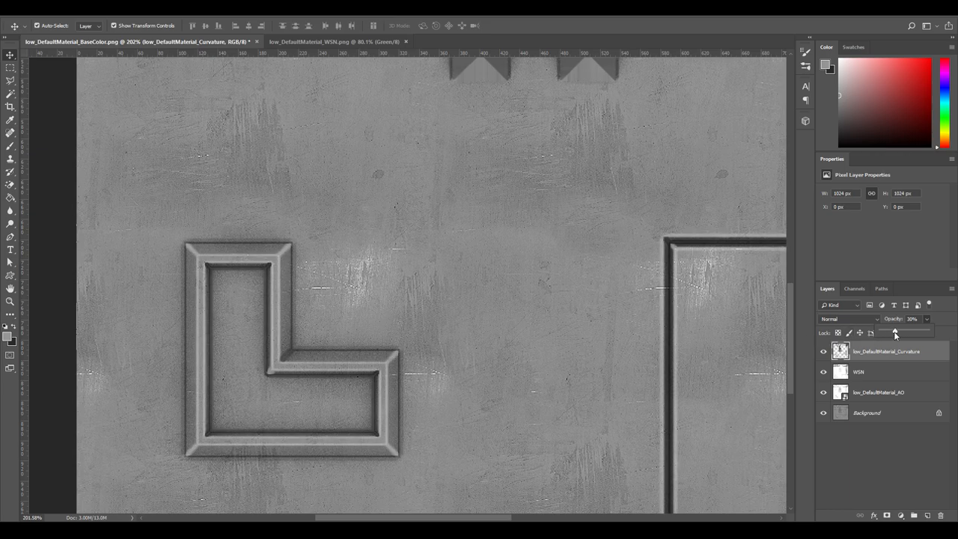
left_click_drag(895, 332, 889, 332)
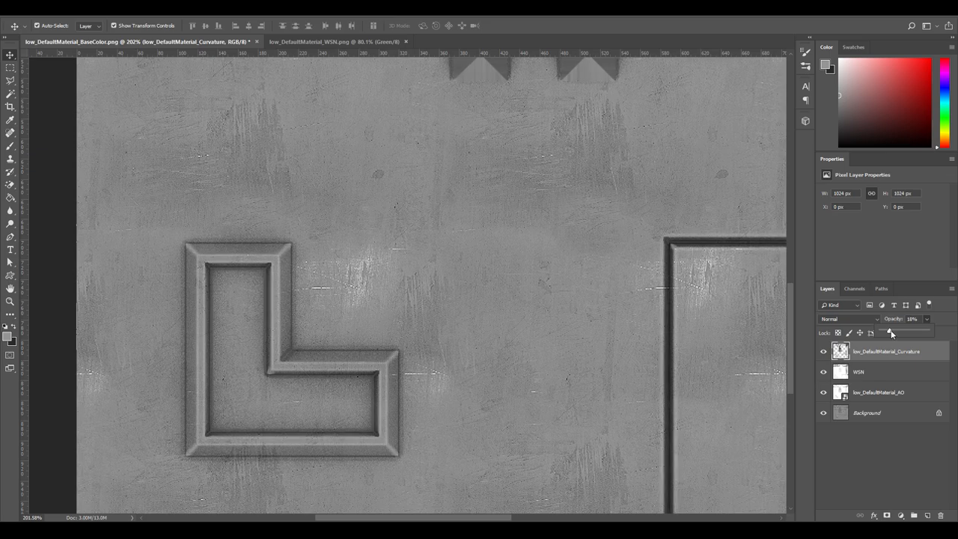
left_click_drag(889, 333, 900, 333)
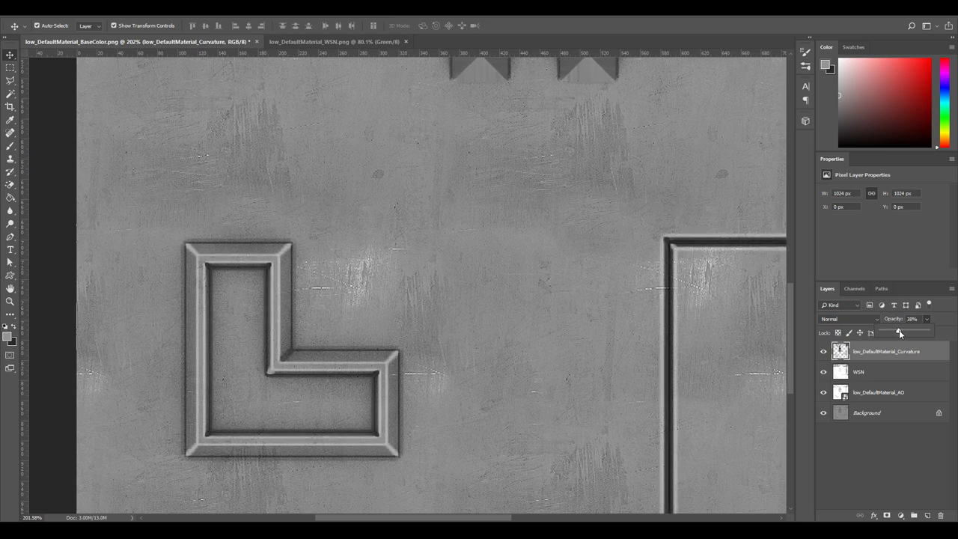
left_click_drag(900, 333, 891, 333)
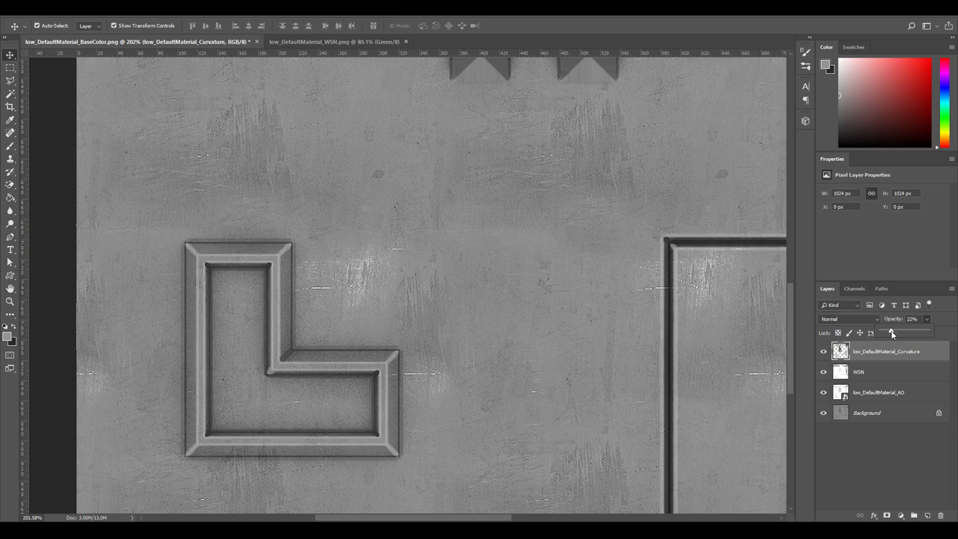